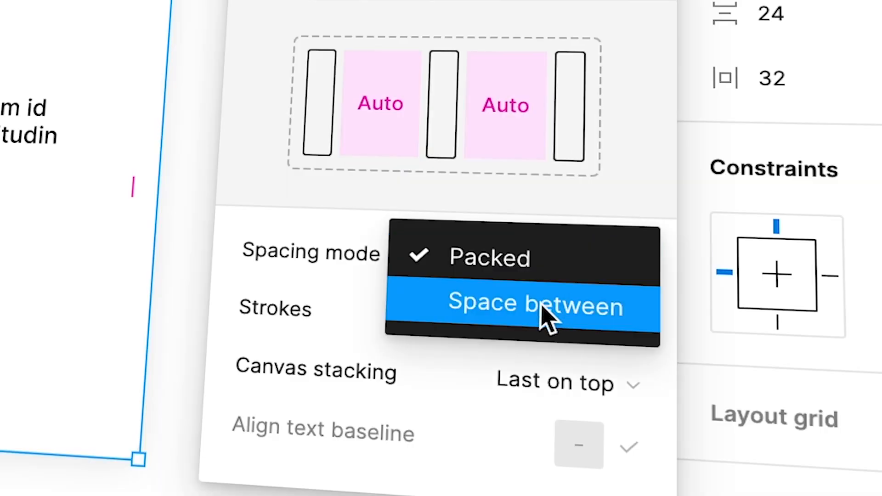
Wrap the heading and the lorem ipsum paragraph together in a vertical auto layout frame.
left_click(531, 304)
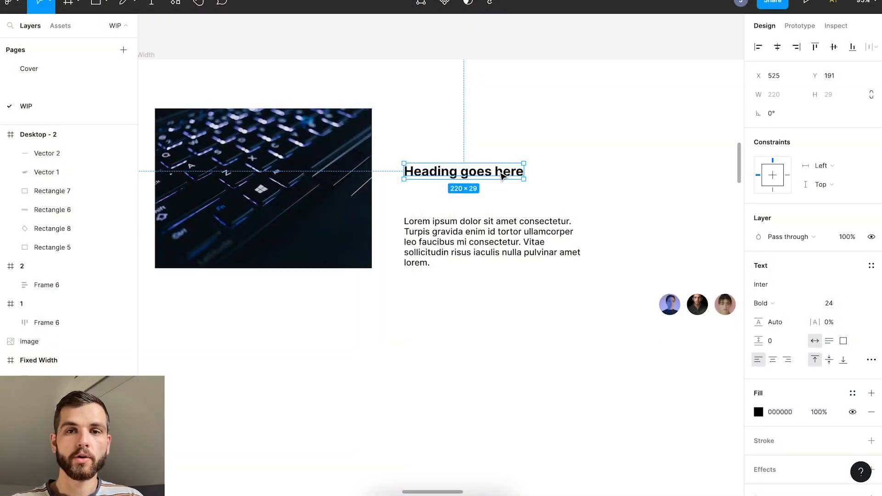
key("shift+a")
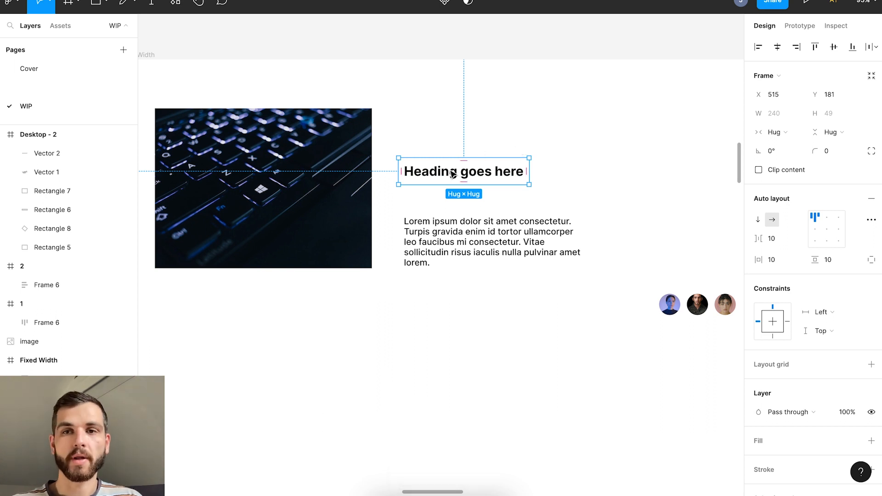
left_click(489, 242)
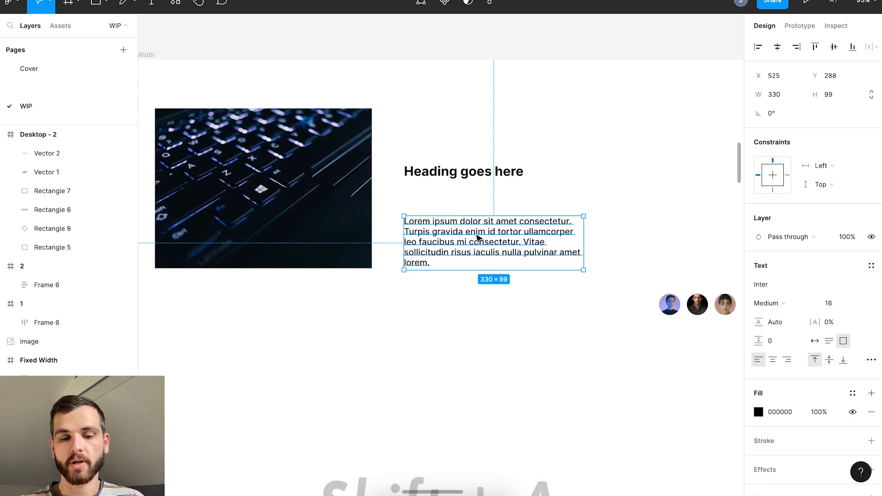
key("shift+a")
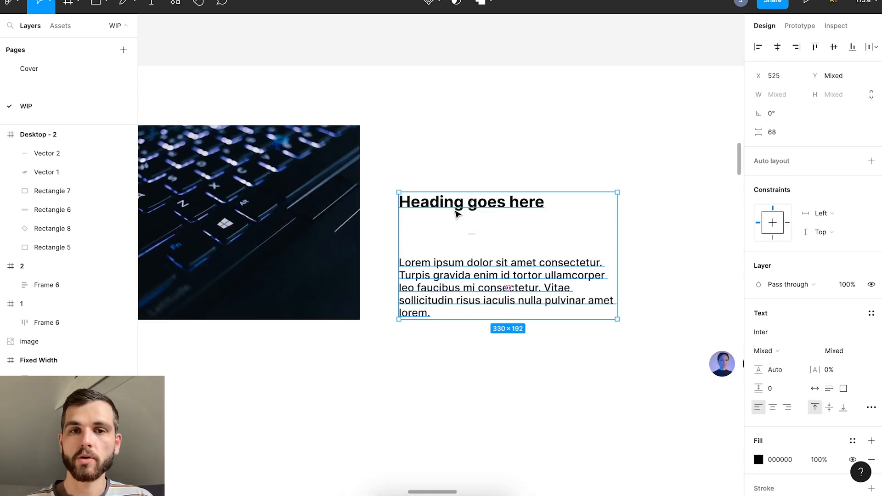
mouse_move(460, 210)
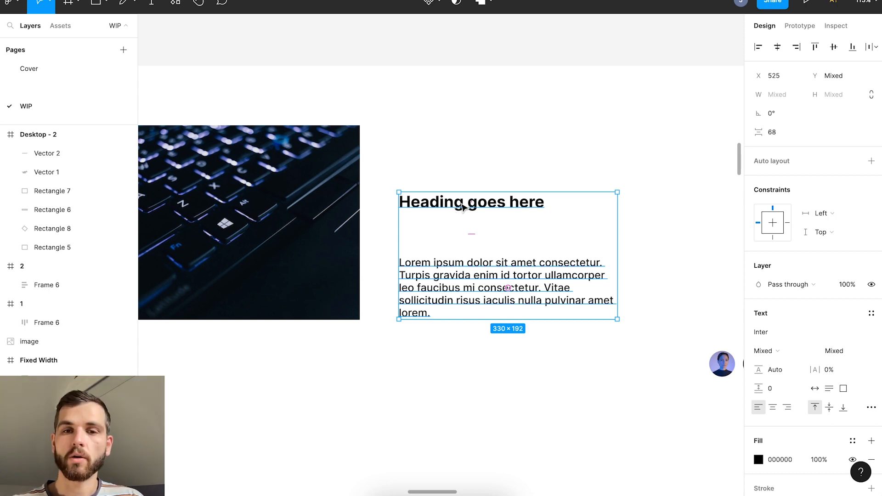
mouse_move(435, 226)
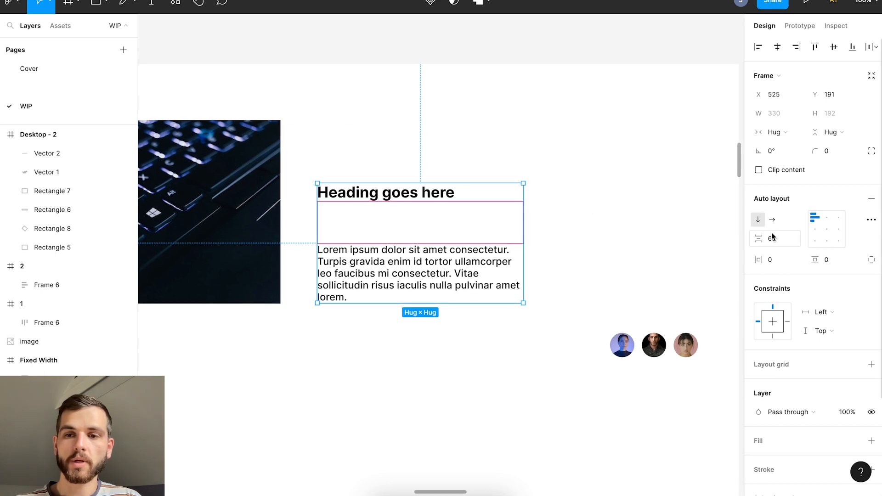
mouse_move(757, 220)
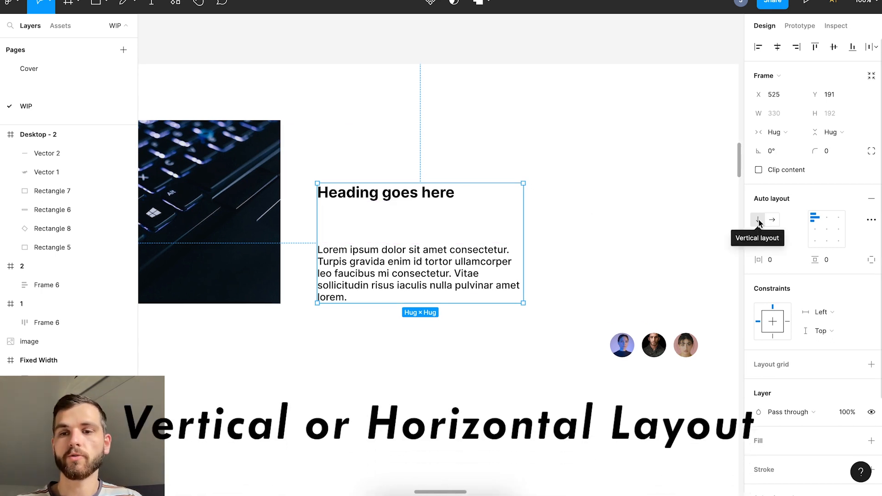
mouse_move(772, 219)
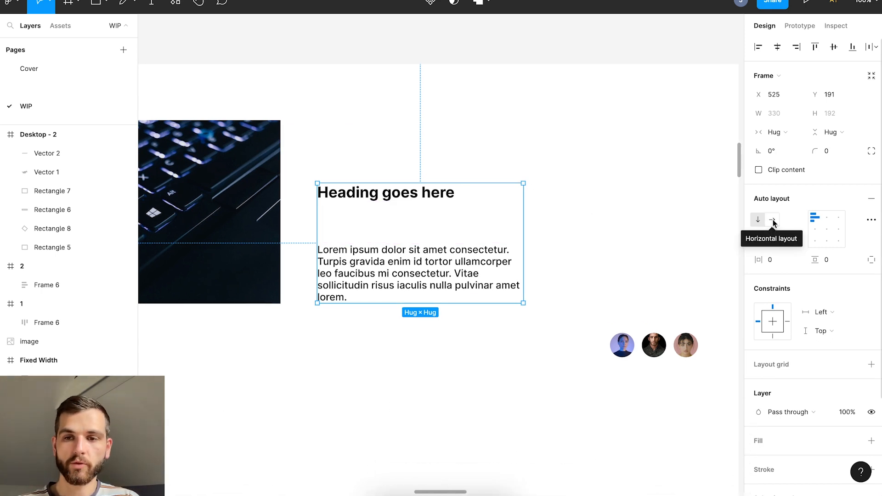
Keep heading and paragraph stacked vertically and set their gap to 24 px.
left_click(771, 220)
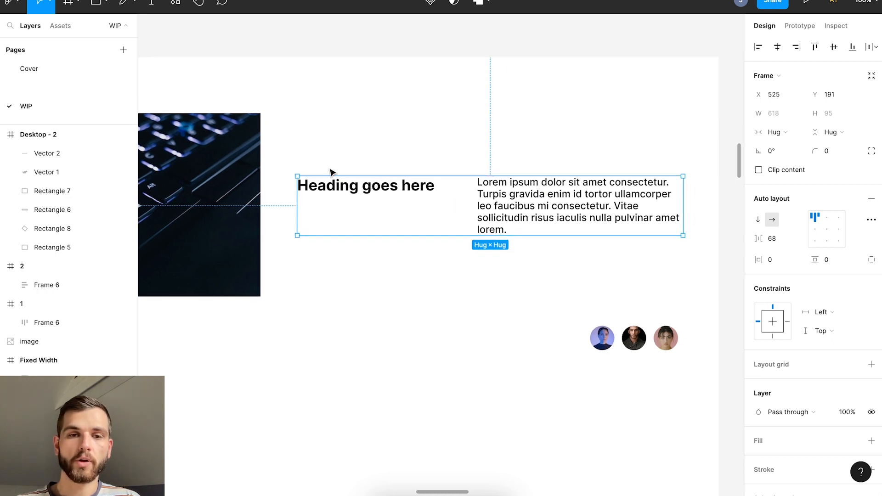
left_click(757, 219)
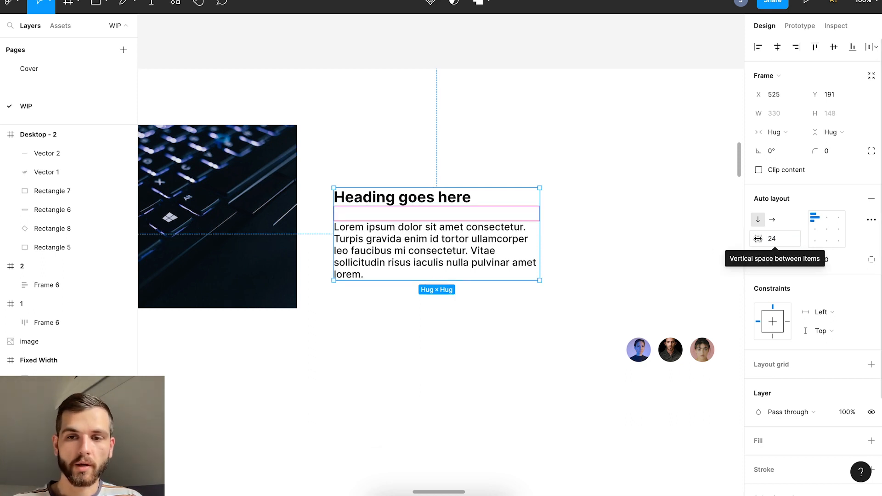
left_click(775, 239)
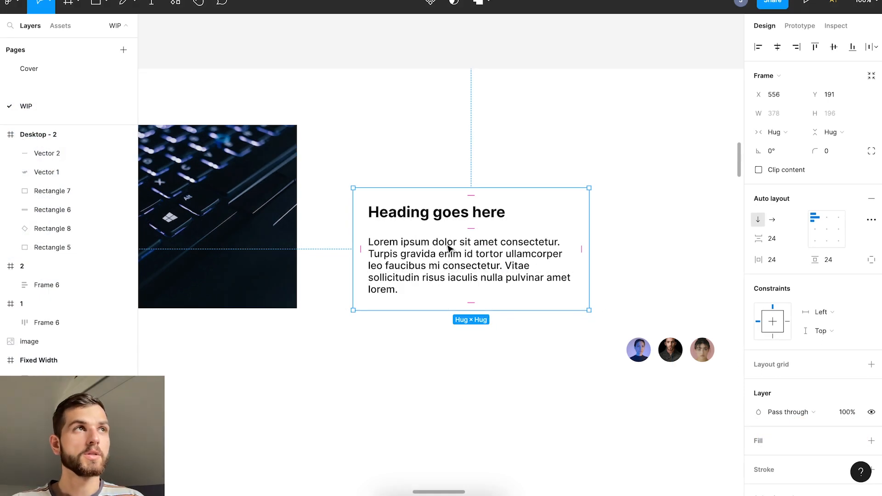
mouse_move(488, 197)
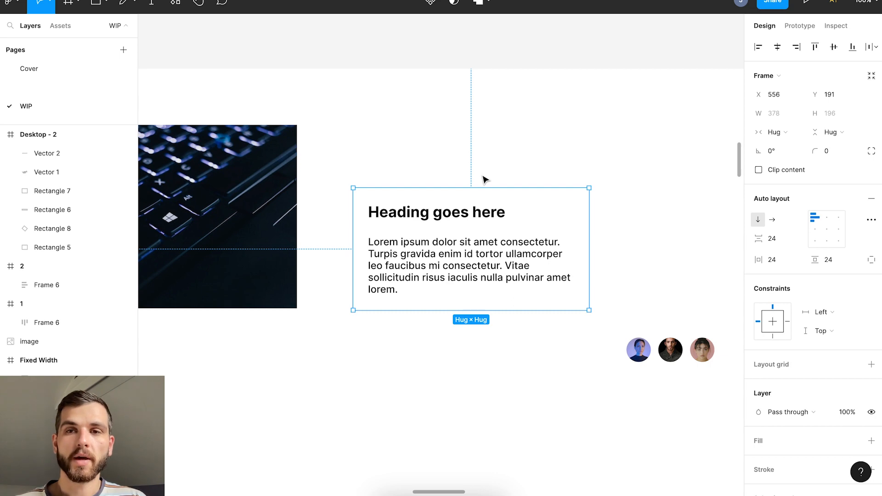
mouse_move(871, 260)
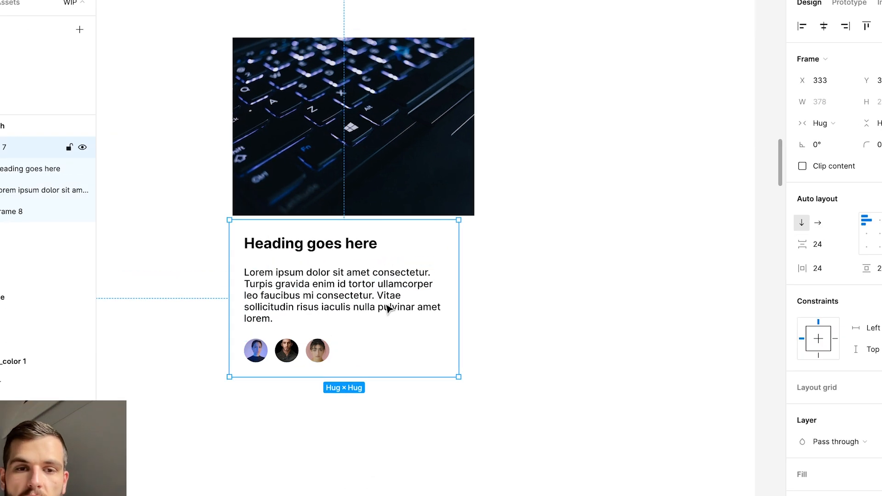
Fix the card height at 445 px with Auto spacing across heading, paragraph and avatars.
left_click(867, 192)
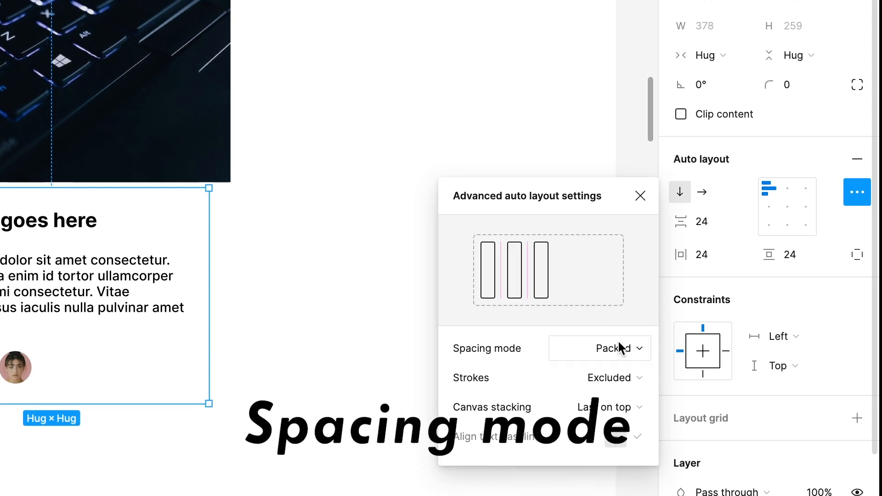
mouse_move(757, 228)
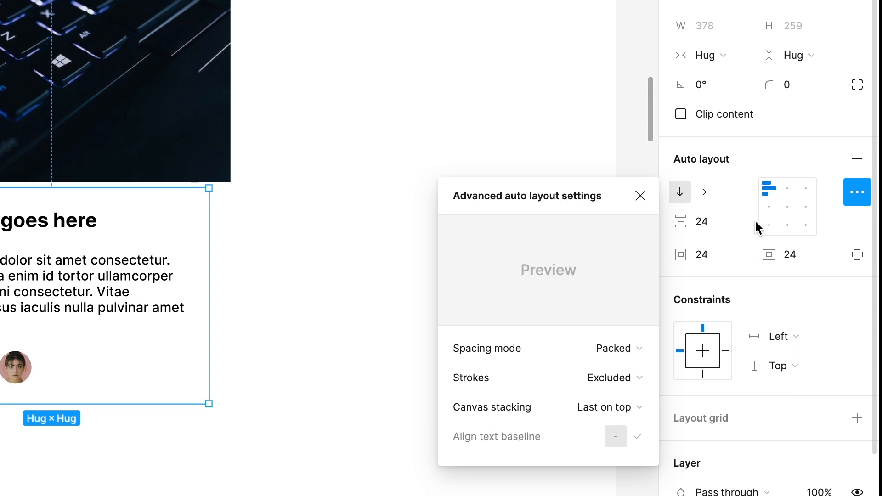
mouse_move(702, 221)
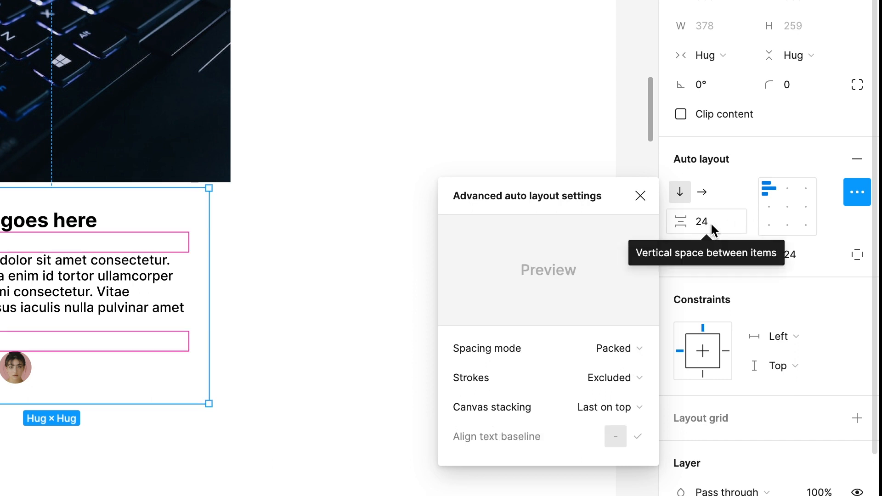
left_click(613, 349)
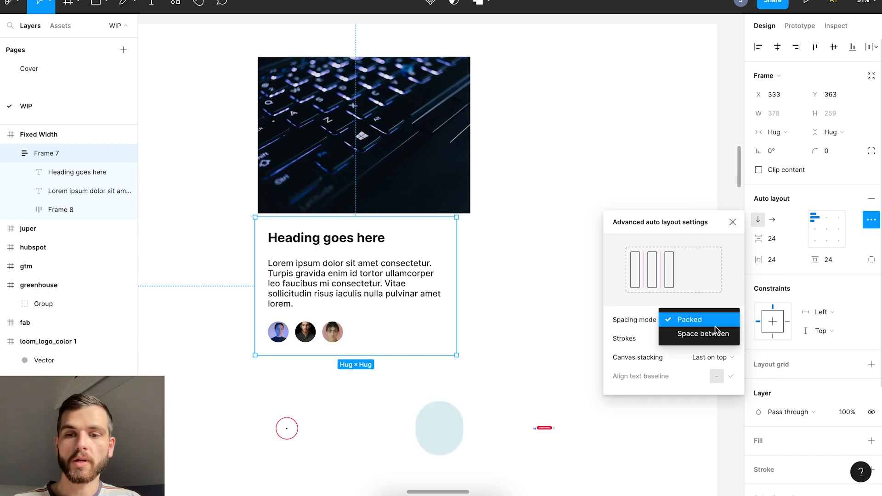
left_click(690, 320)
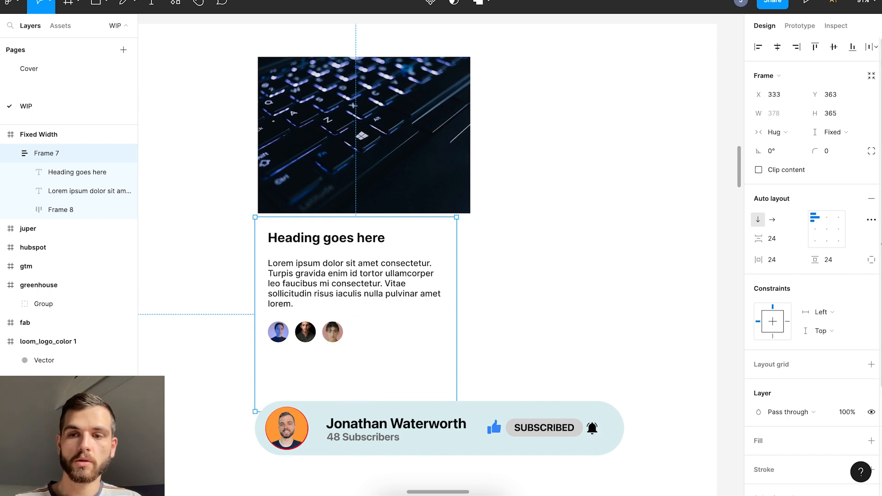
left_click(871, 220)
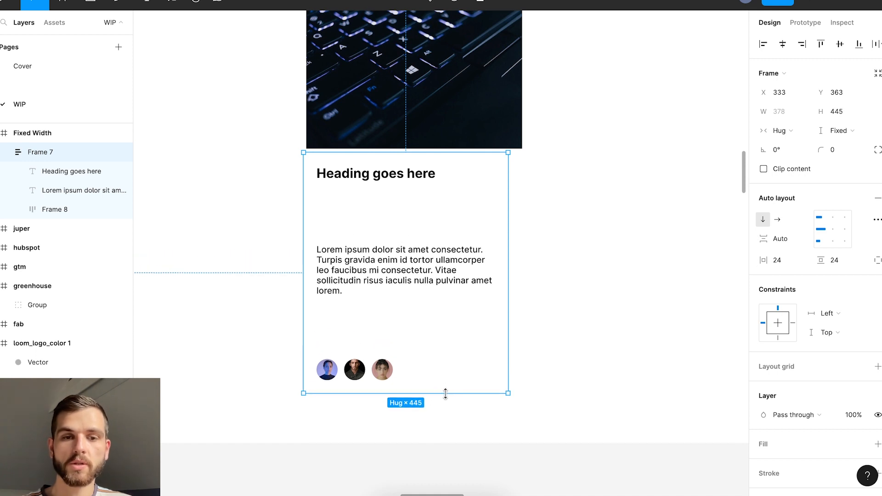
Choose whether the avatar row's strokes are included in layout via the Strokes dropdown.
left_click(870, 220)
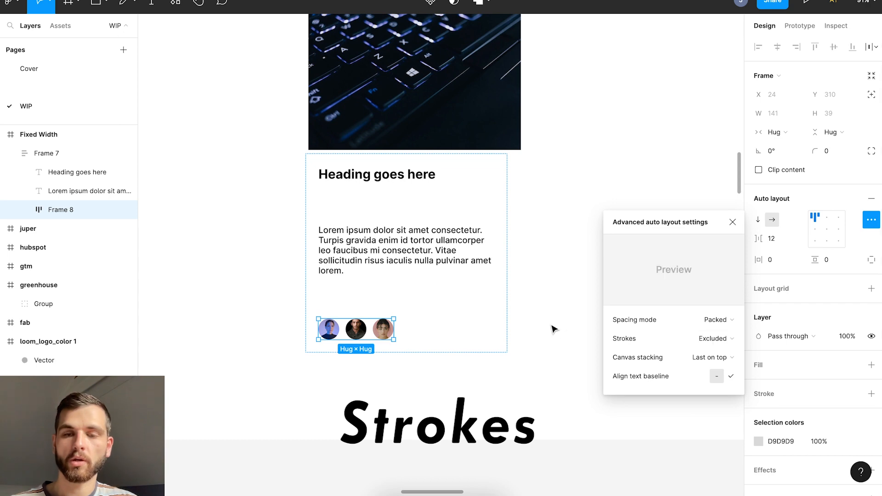
left_click(732, 221)
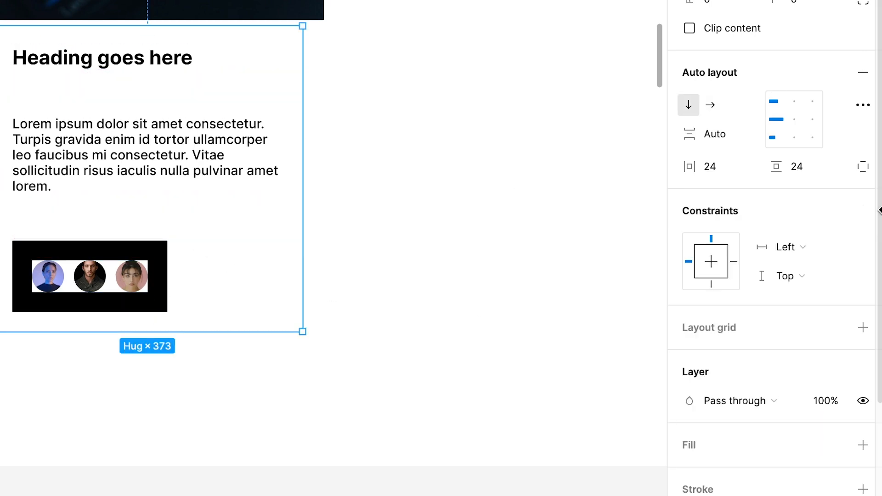
left_click(862, 104)
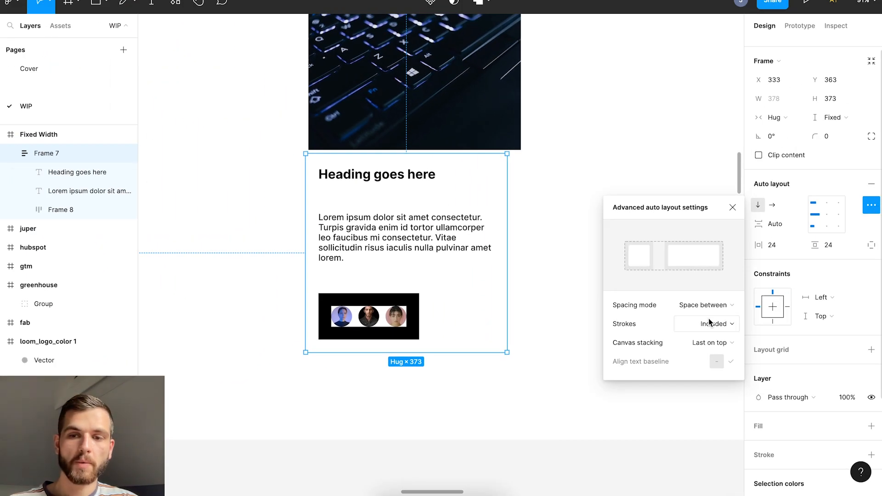
left_click(706, 324)
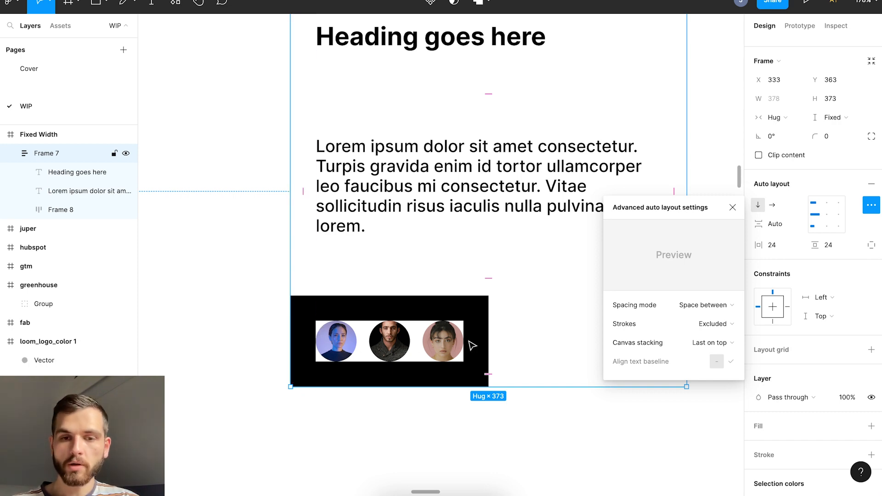
left_click(711, 324)
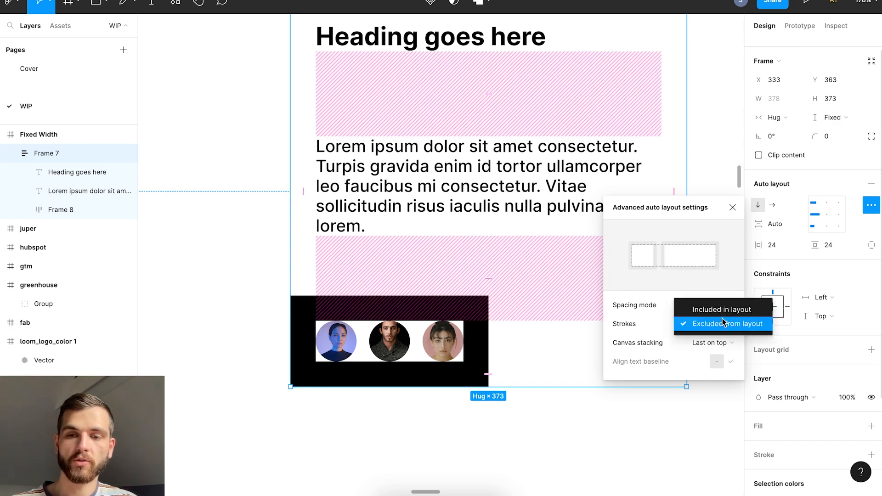
left_click(703, 305)
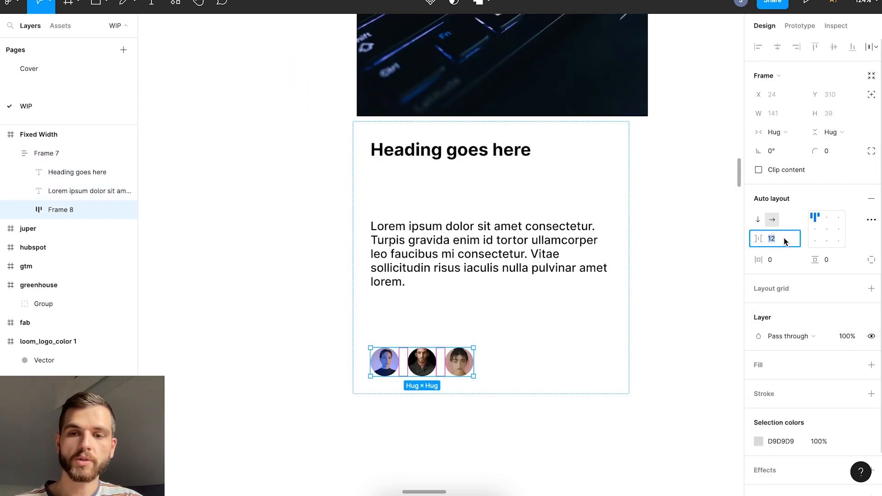
Overlap the avatar photos with a -12 px gap and adjust Canvas stacking.
type("-12")
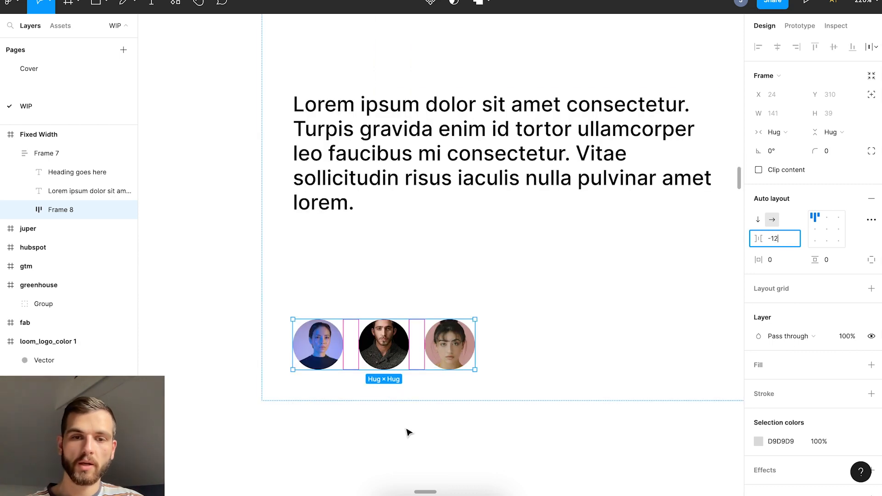
key("Return")
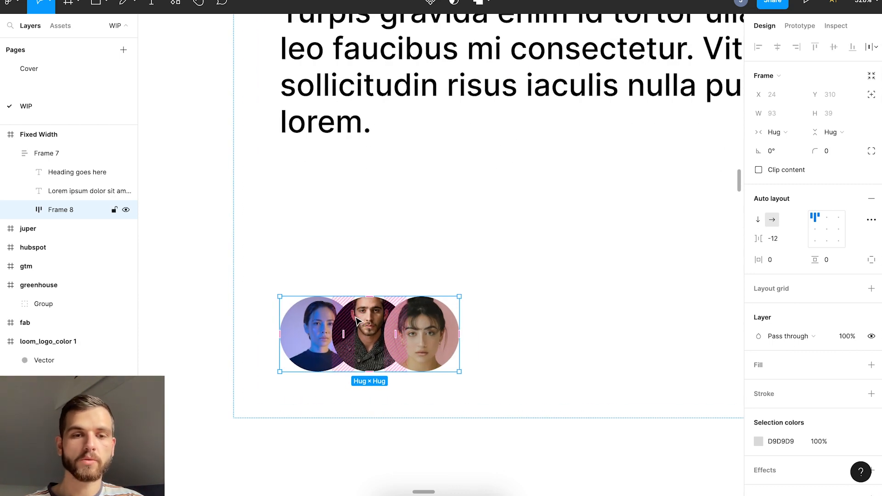
left_click(870, 220)
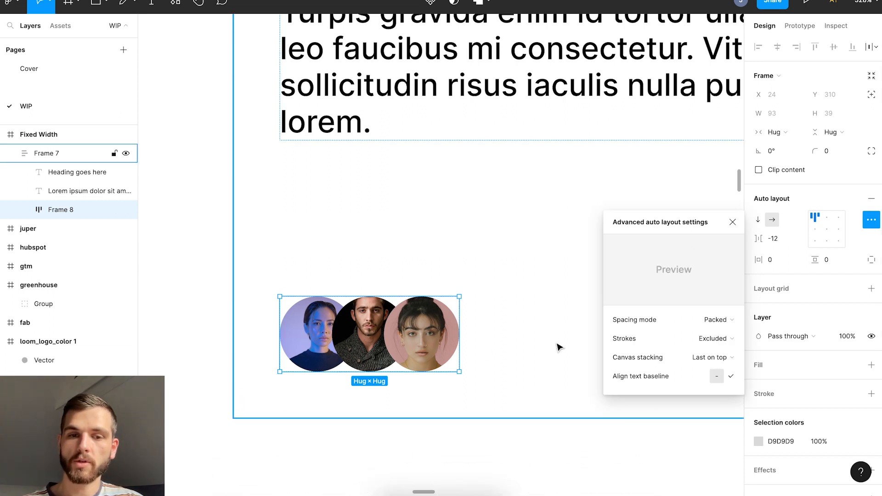
left_click(709, 357)
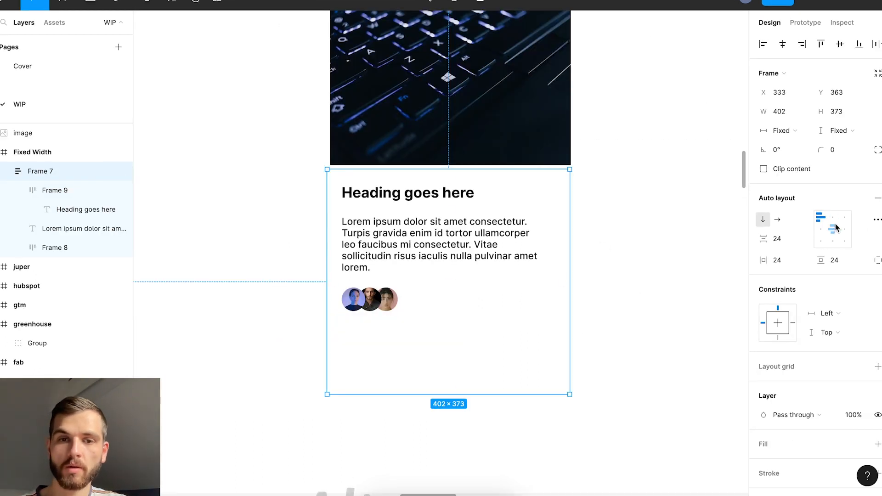
mouse_move(822, 220)
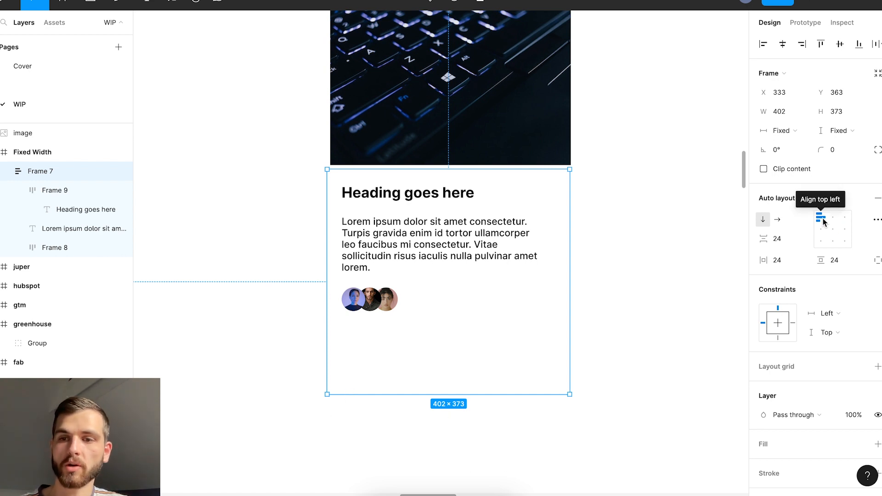
mouse_move(842, 242)
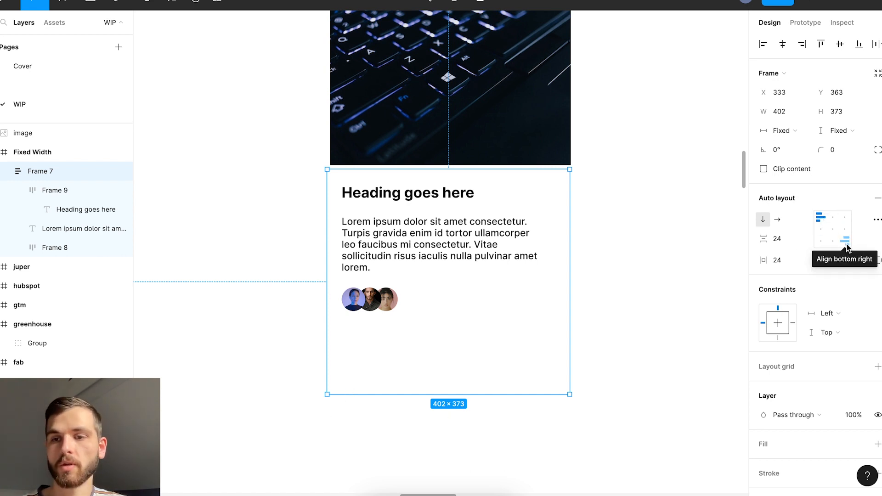
left_click(844, 233)
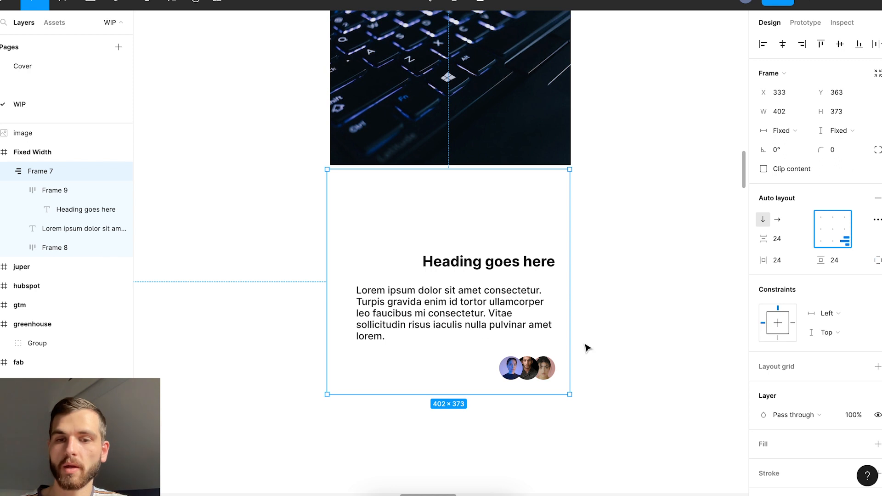
mouse_move(548, 283)
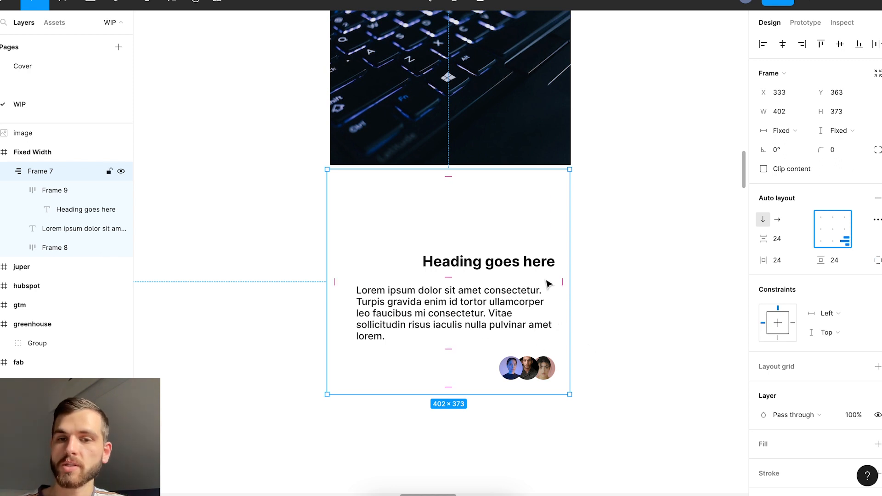
mouse_move(464, 273)
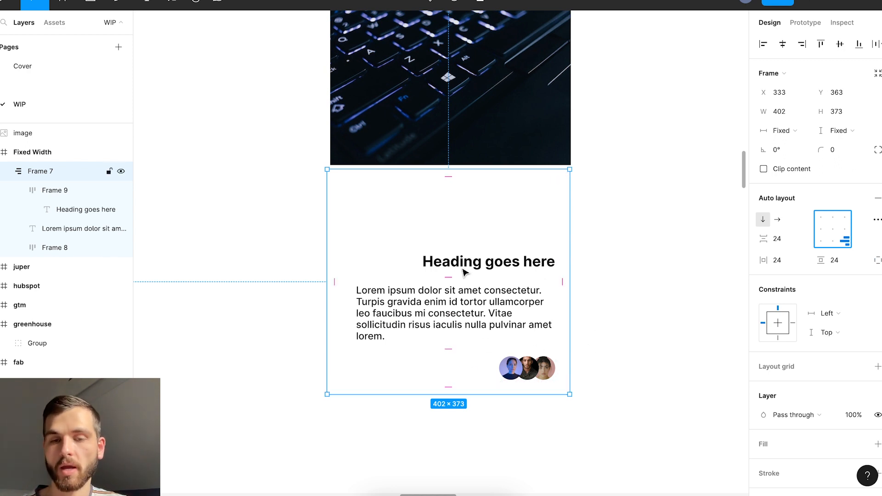
left_click(832, 229)
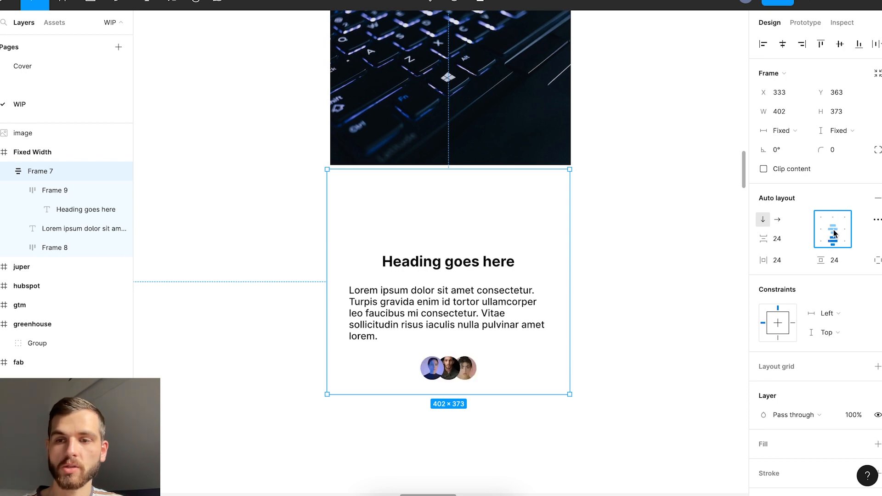
left_click(832, 219)
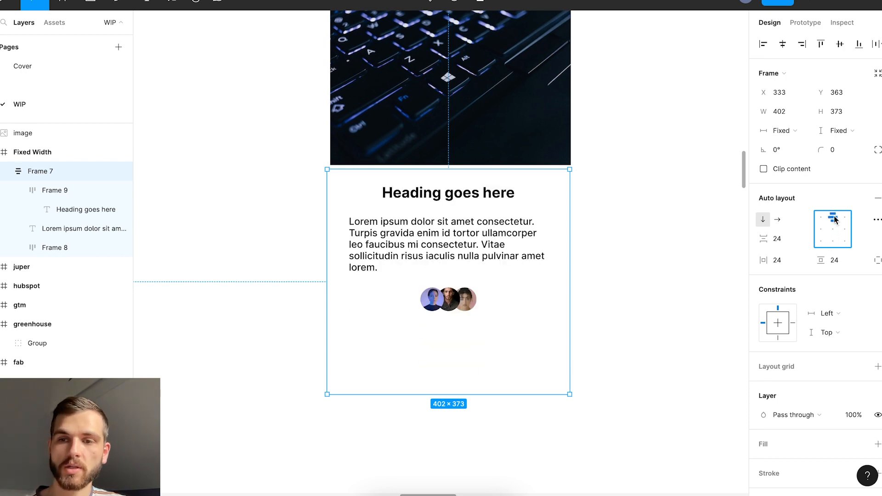
left_click(822, 220)
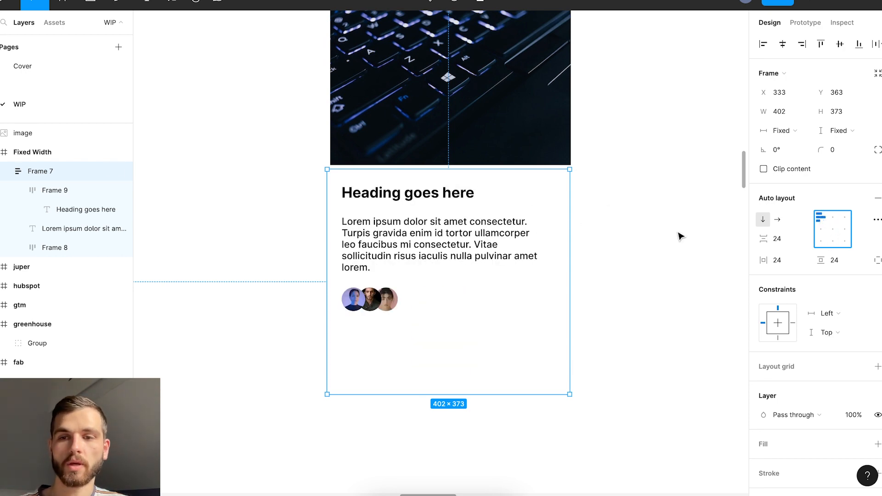
Enable Align text baseline on Frame 10, the heading-and-Tag row.
left_click(870, 220)
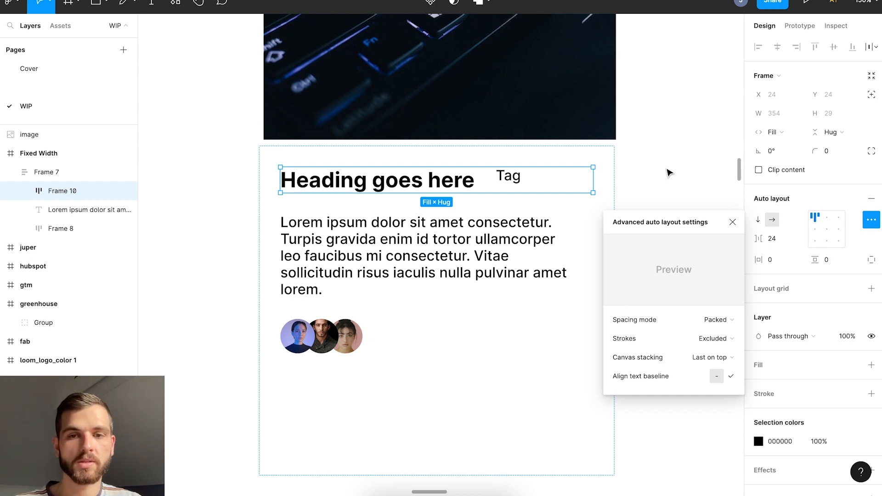
mouse_move(508, 192)
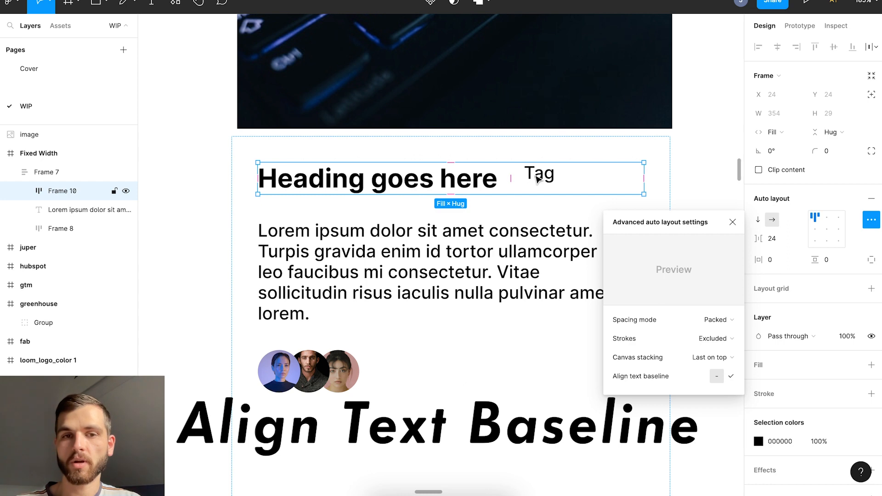
left_click(732, 222)
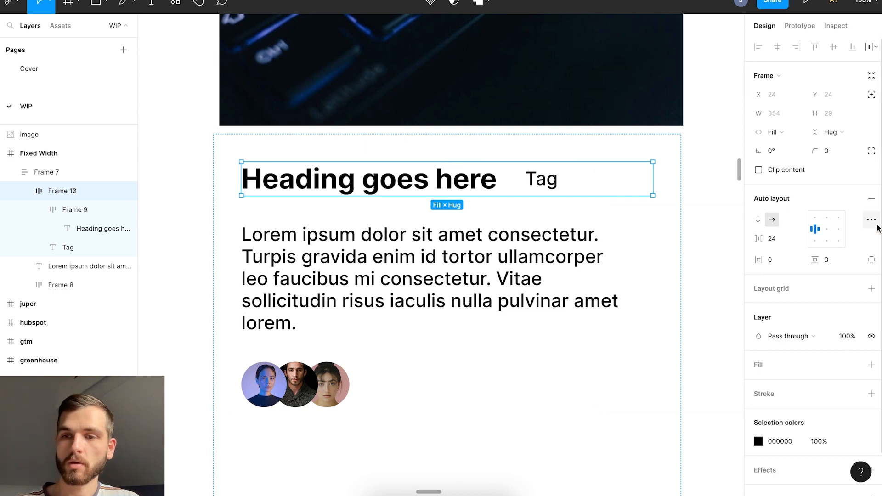
left_click(870, 220)
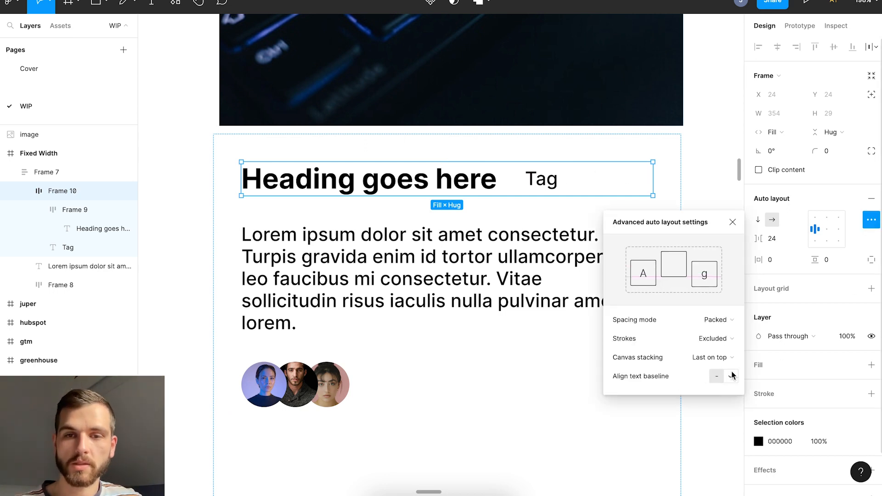
left_click(731, 375)
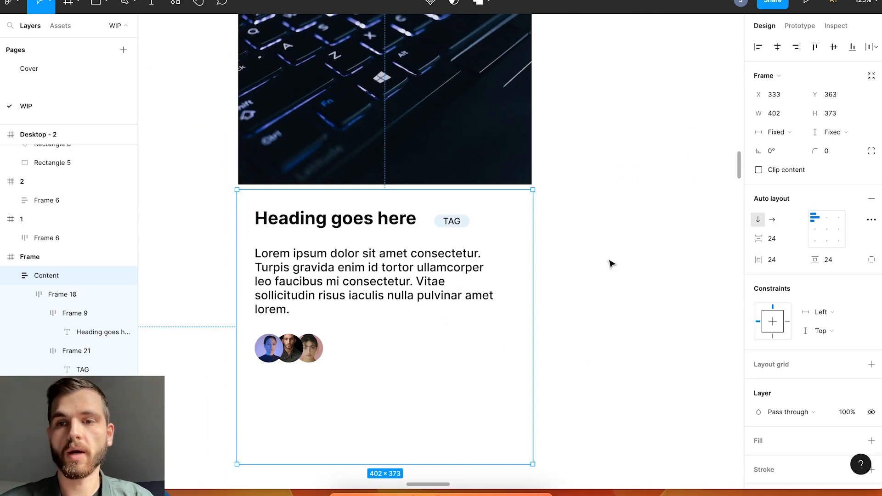
mouse_move(776, 132)
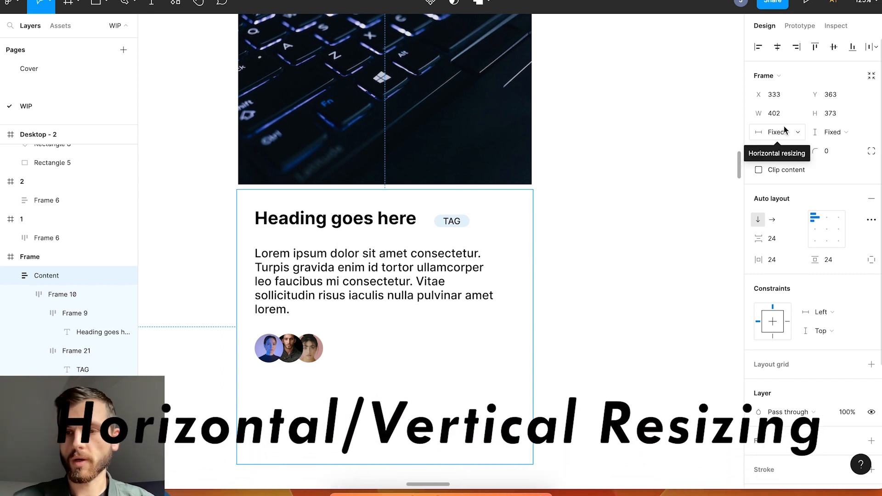
Switch the paragraph's width sizing between Fixed, Hug and Fill container.
left_click(776, 131)
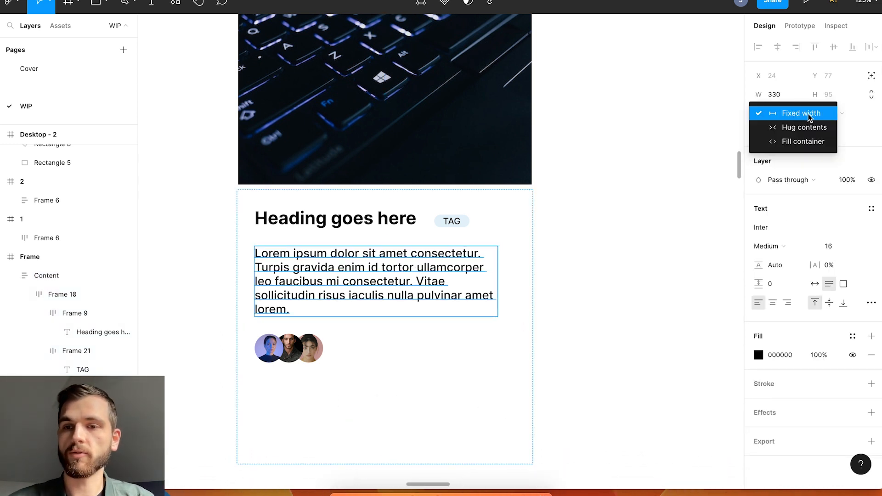
left_click(801, 127)
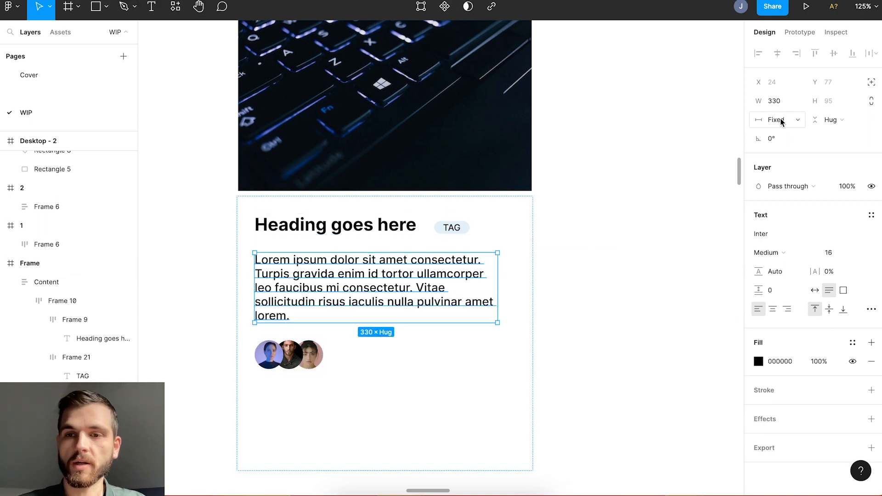
left_click(777, 120)
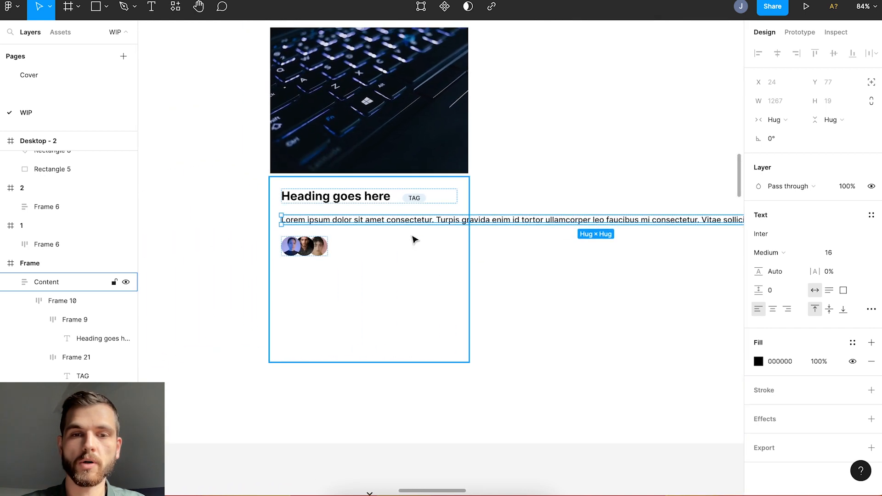
left_click(774, 120)
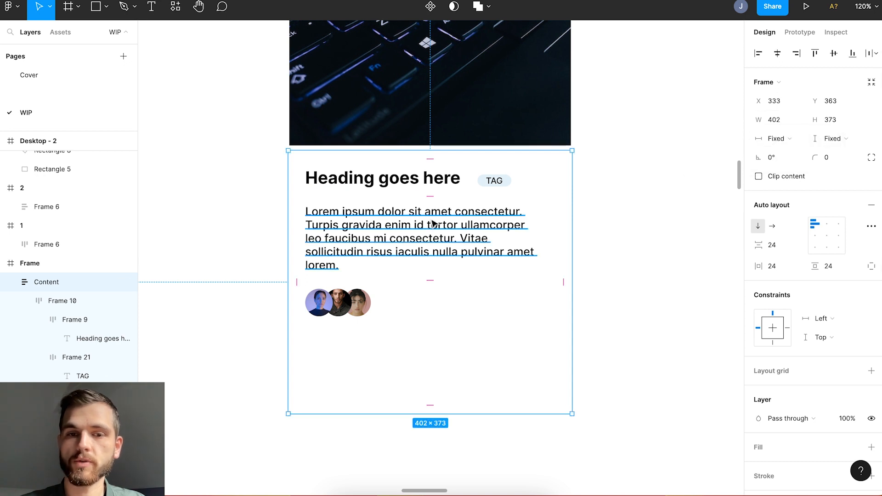
Set the body text to fill the card's full width and remaining height.
left_click(778, 138)
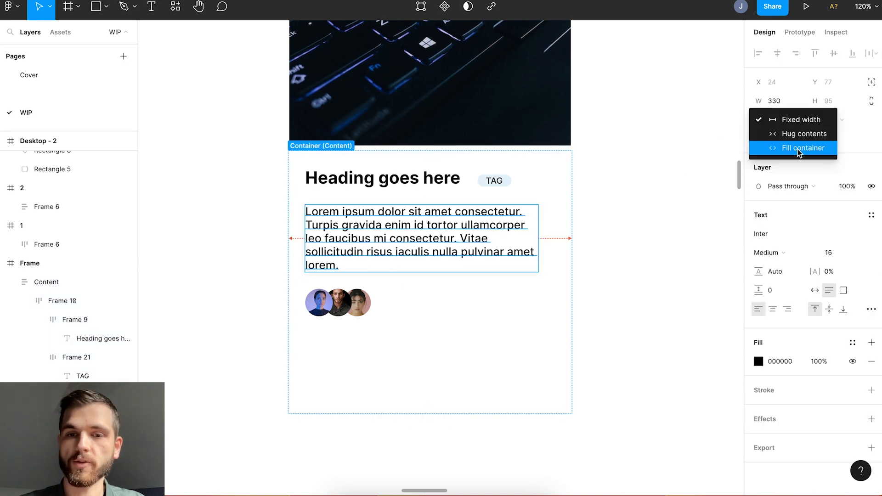
left_click(803, 148)
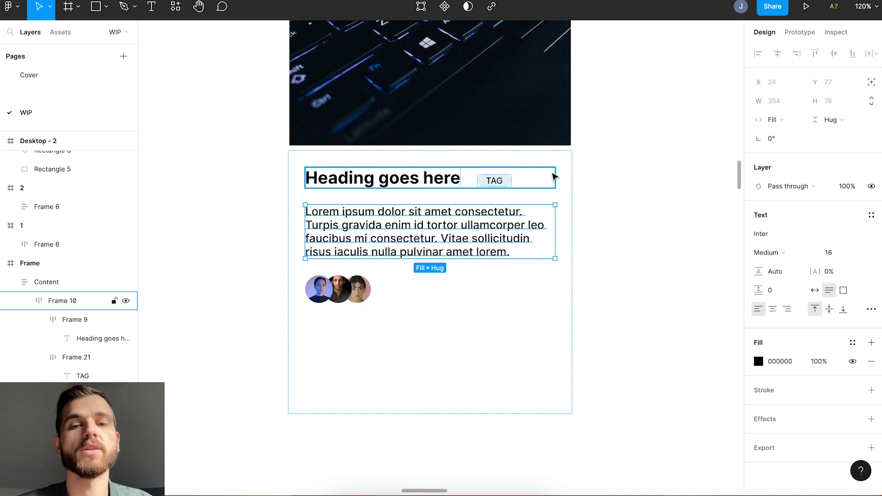
left_click(47, 281)
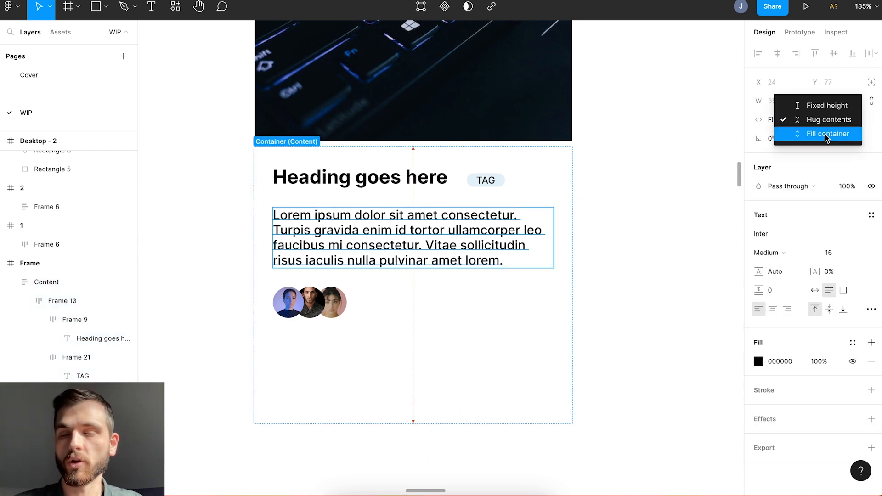
left_click(831, 133)
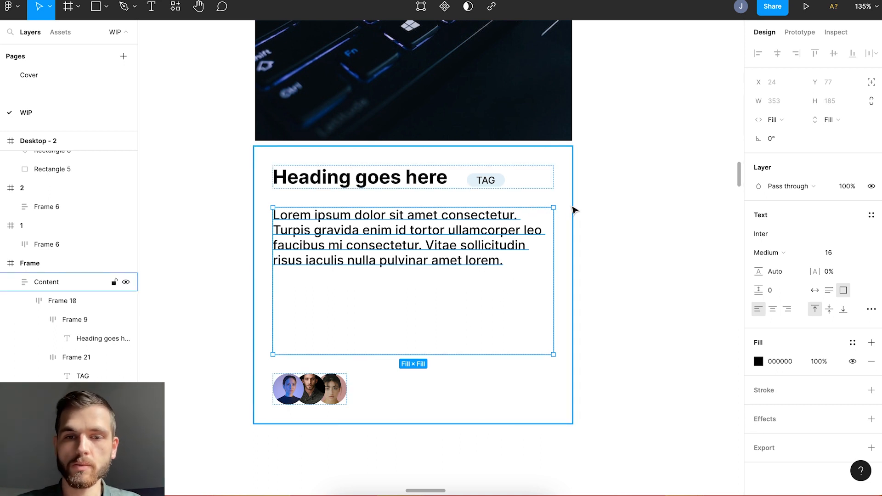
Give the Content frame a white fill and a soft drop shadow.
left_click(830, 119)
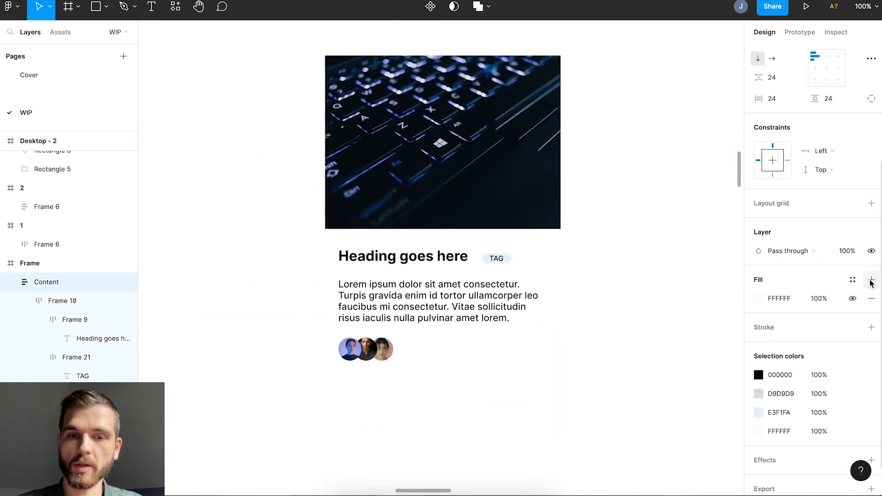
left_click(443, 337)
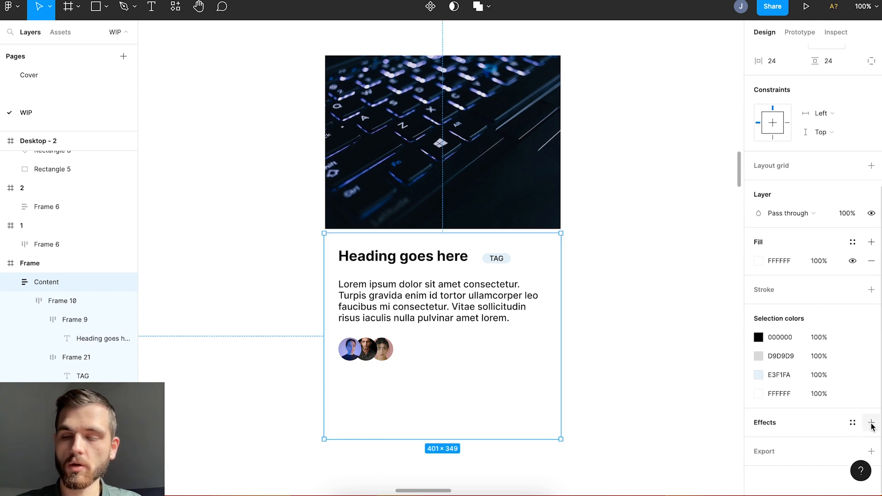
left_click(871, 422)
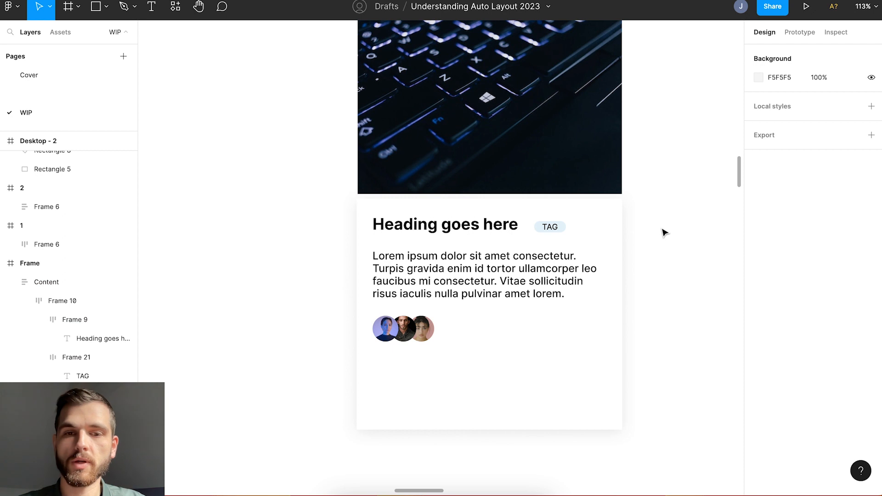
Select the avatar group and heading-and-tag row and apply auto layout.
left_click(403, 329)
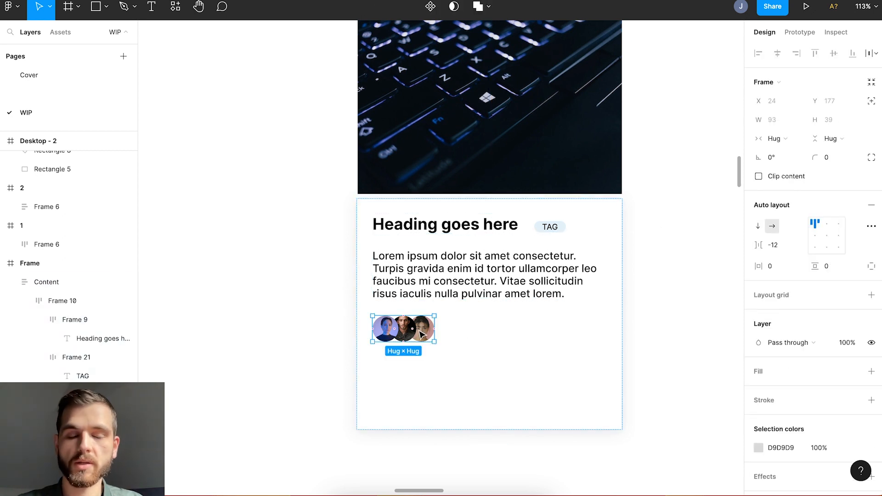
left_click(473, 275)
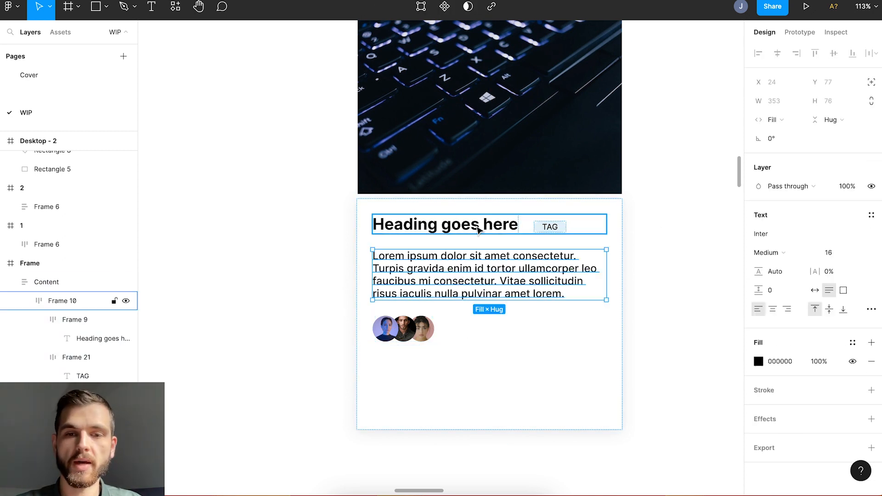
key("shift+a")
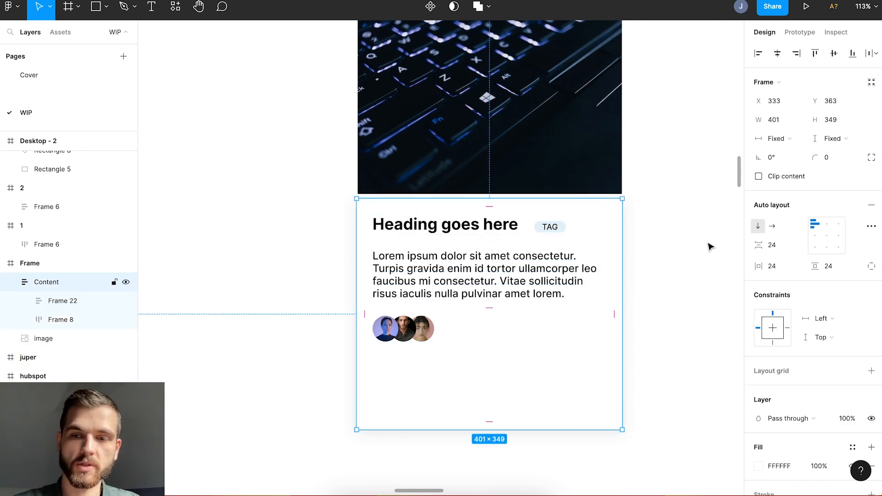
Set content spacing to Auto and wrap the image and Content in one vertical frame.
left_click(871, 226)
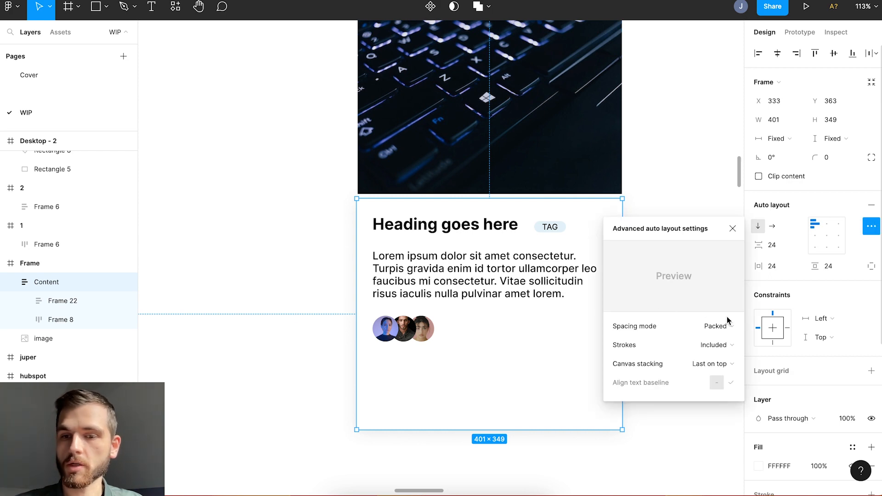
left_click(715, 327)
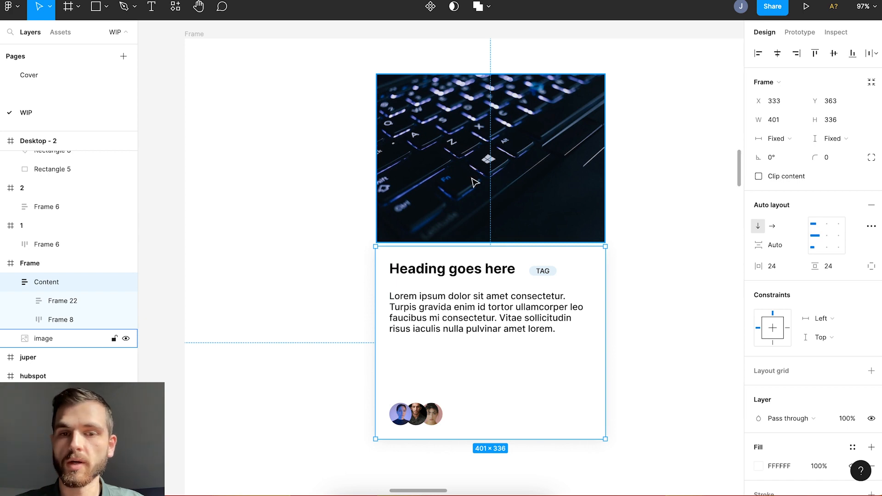
key("shift+a")
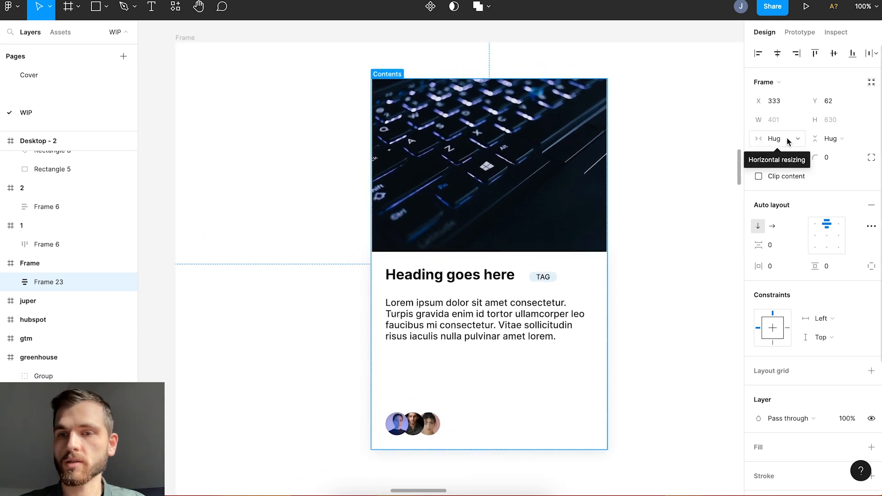
Change the keyboard image's width from Fixed to Fill container.
left_click(777, 138)
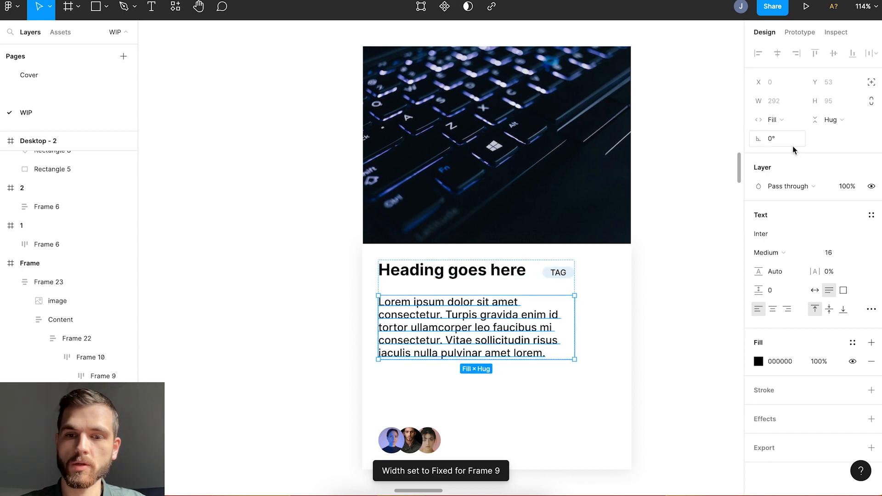
left_click(774, 119)
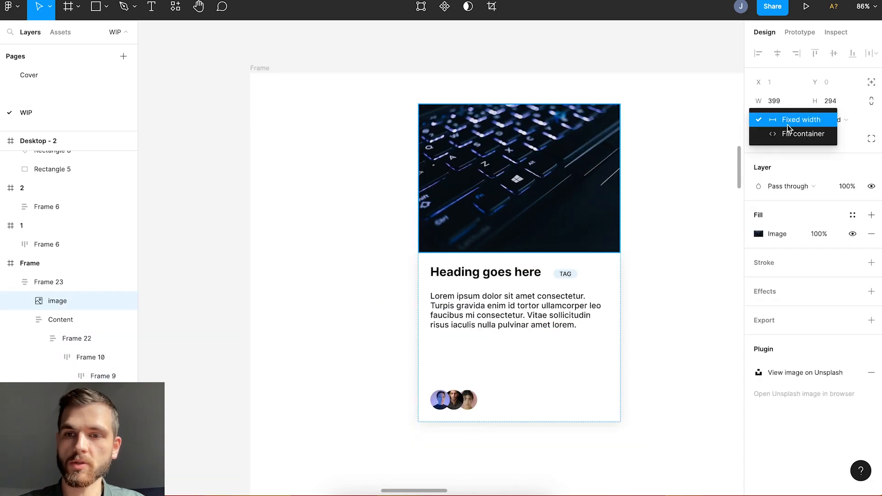
left_click(802, 120)
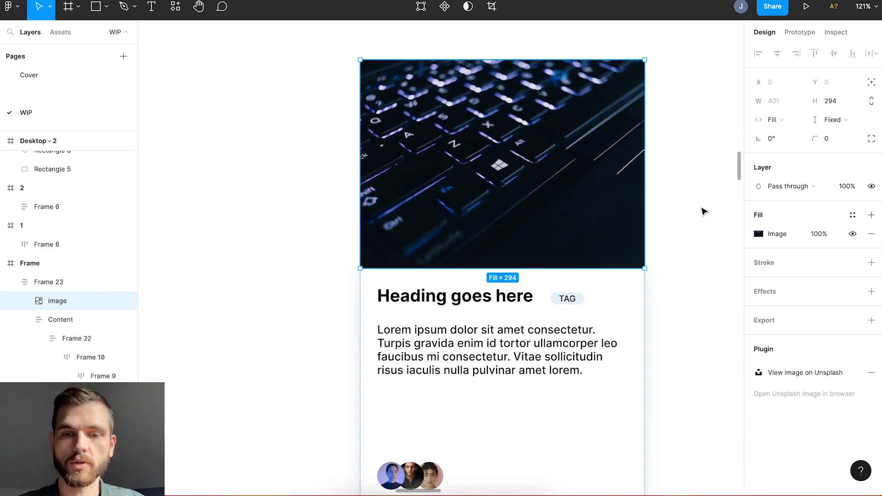
left_click(832, 119)
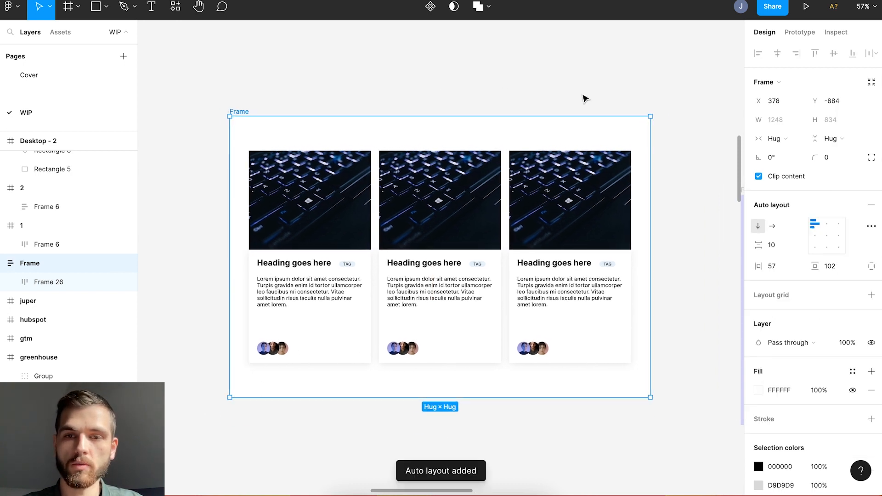
Give the outer frame a fixed width, and set the card row and each card to Fill container.
left_click(774, 139)
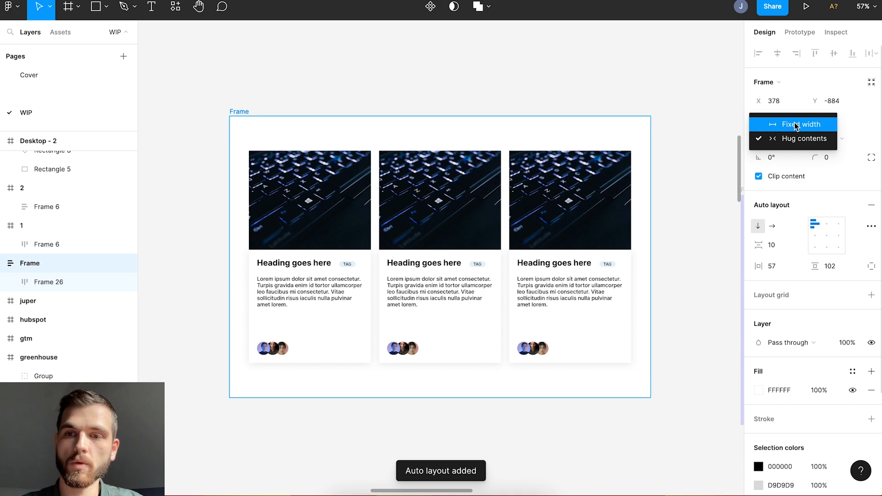
left_click(809, 138)
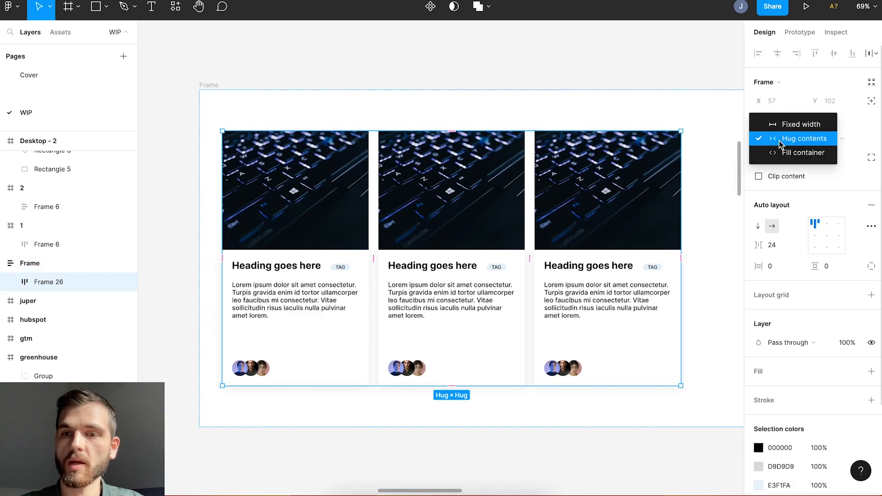
left_click(803, 152)
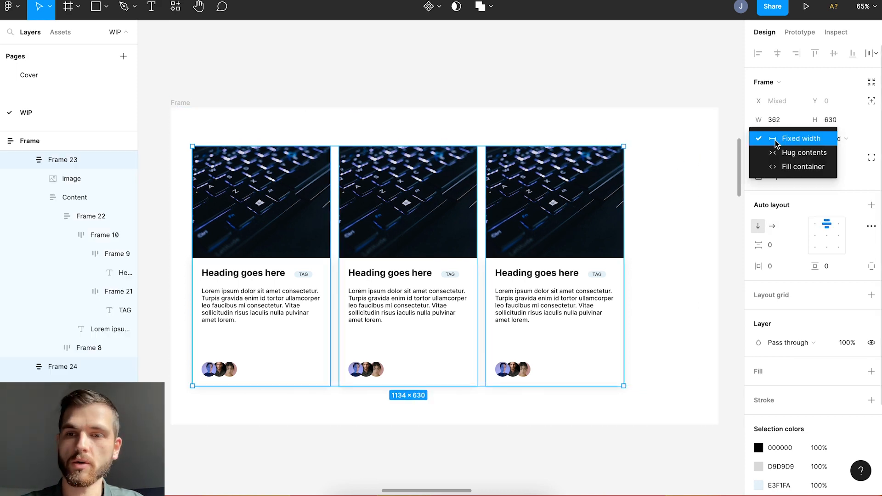
left_click(803, 166)
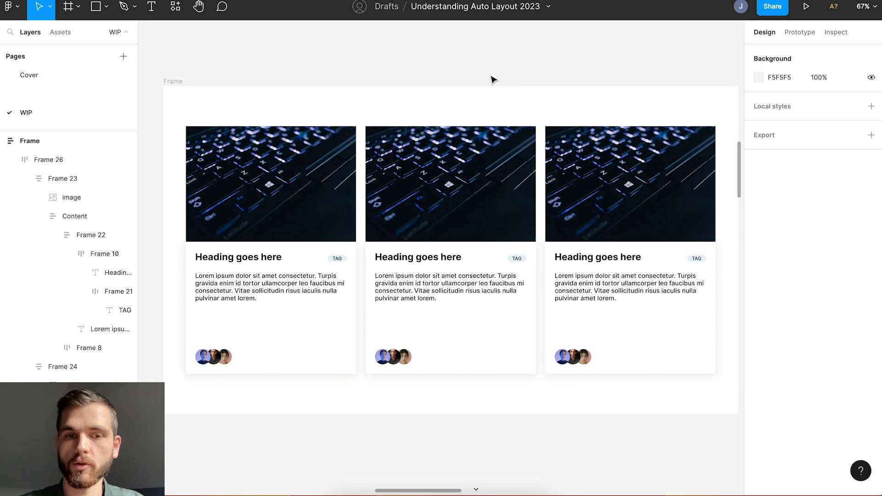
mouse_move(318, 76)
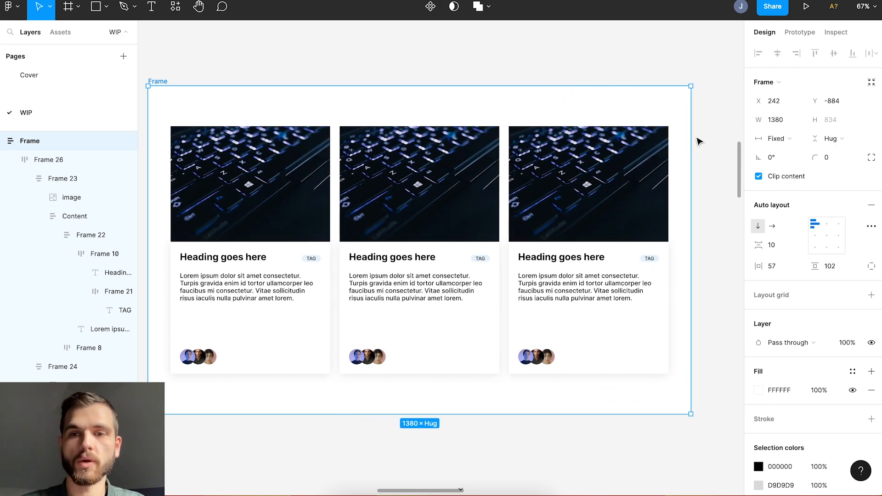
mouse_move(688, 137)
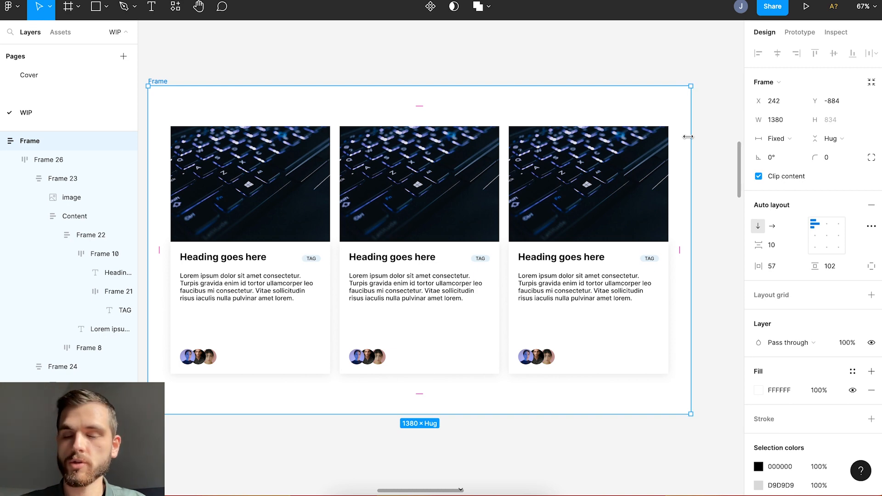